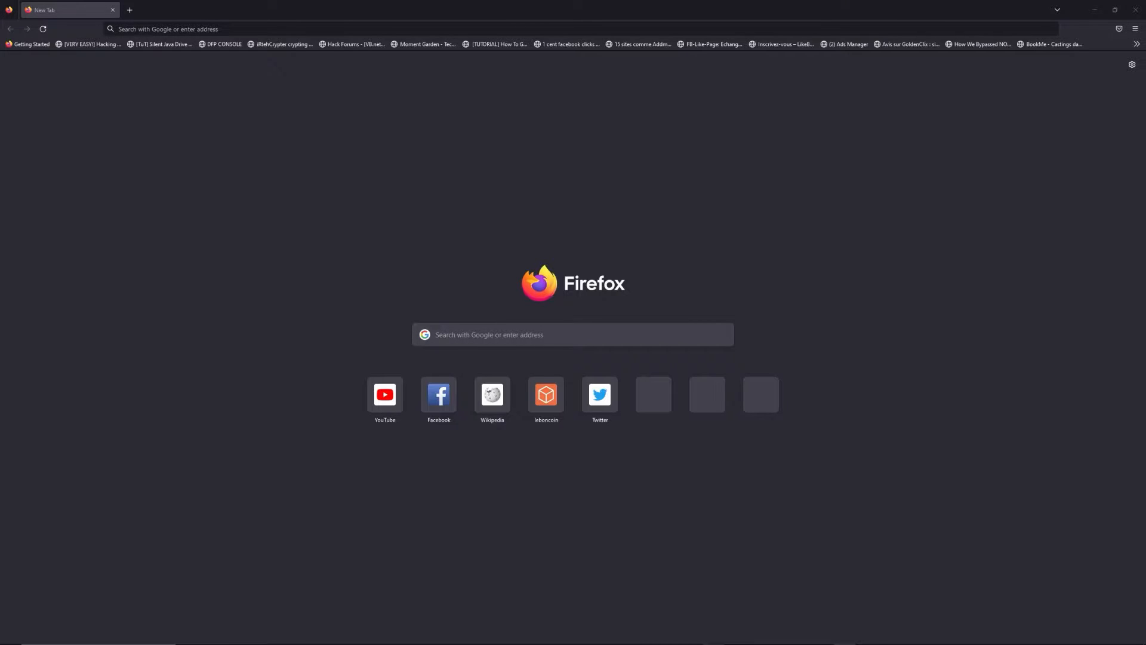
- Enter the address freewebtools.com/192.168 in Firefox's address bar
text(freewebtools.)
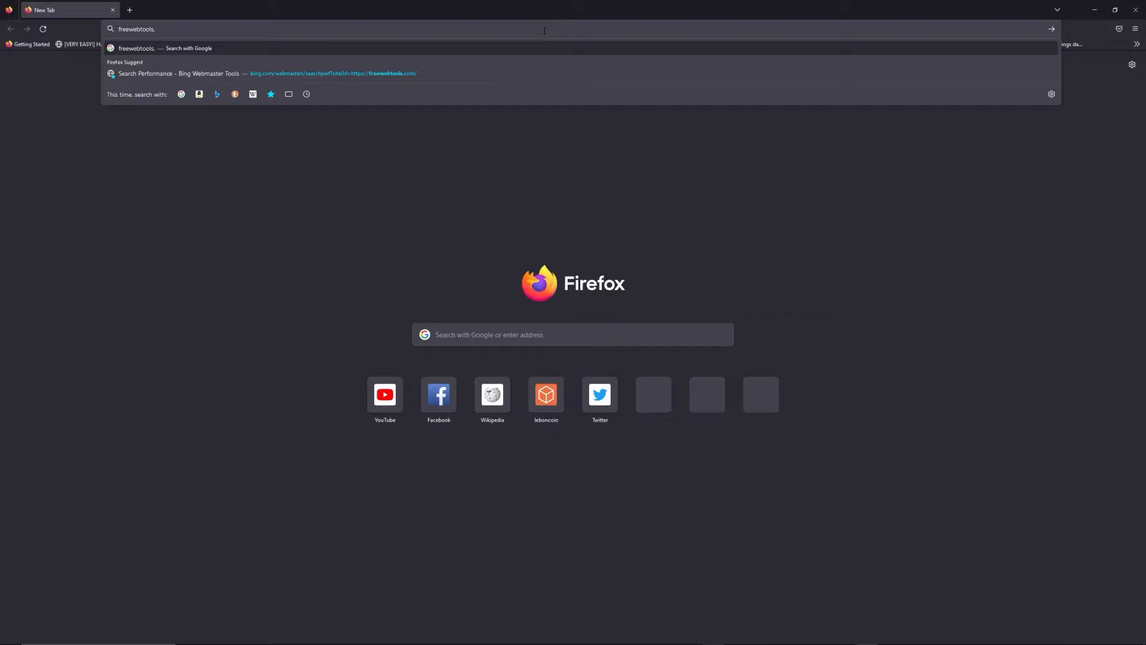
text(com)
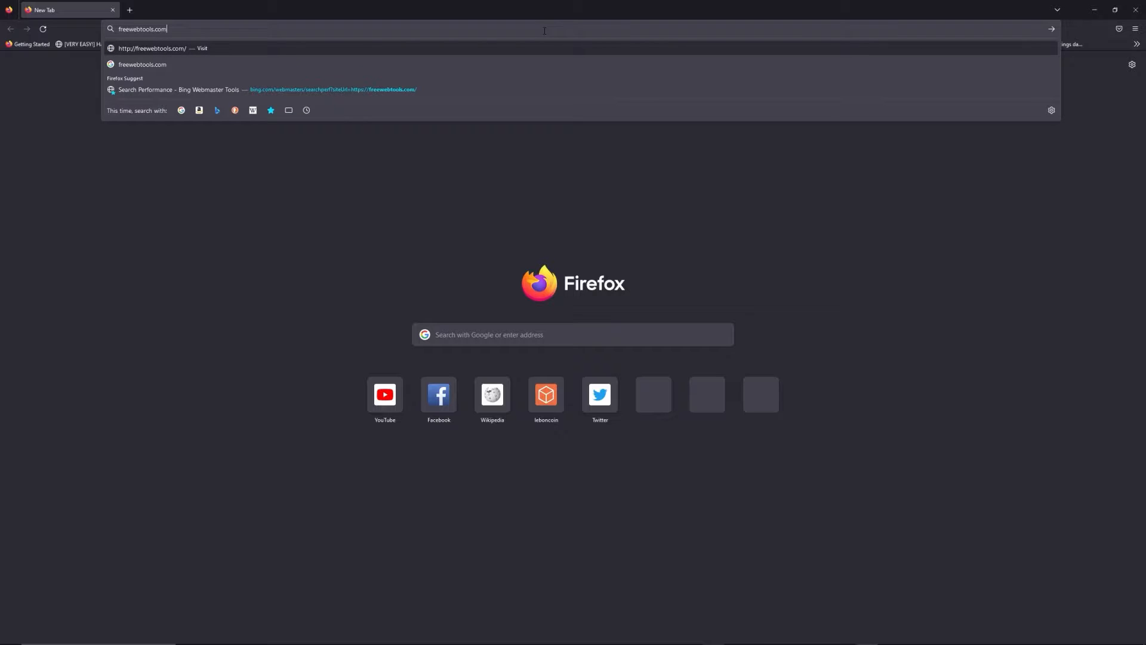
text(/192.)
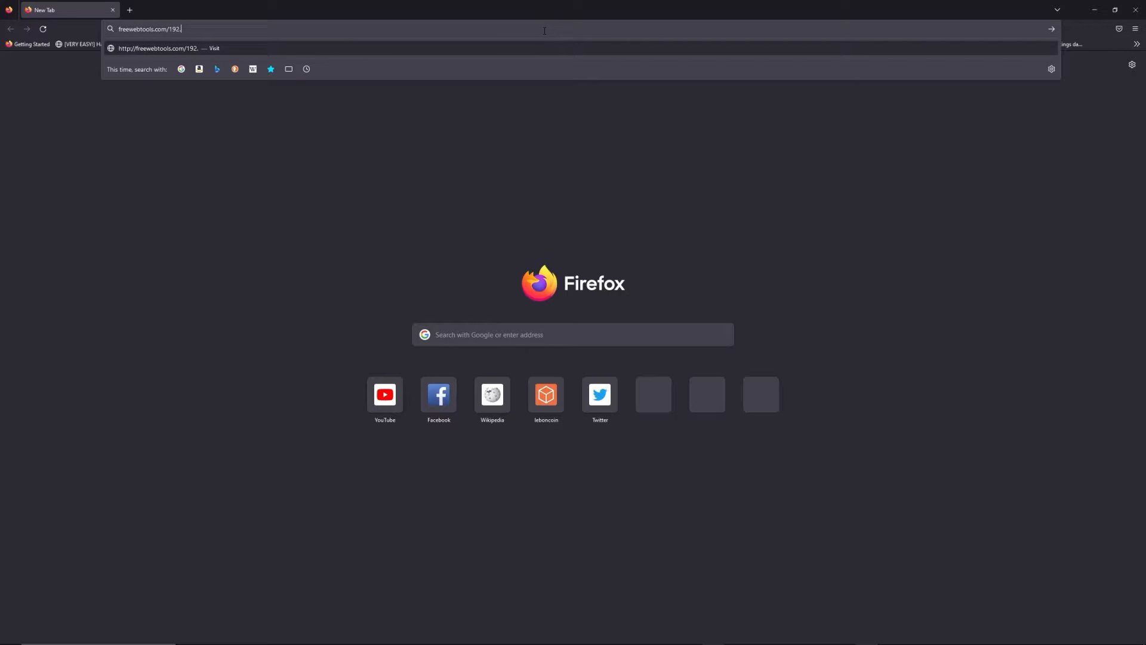
text(168)
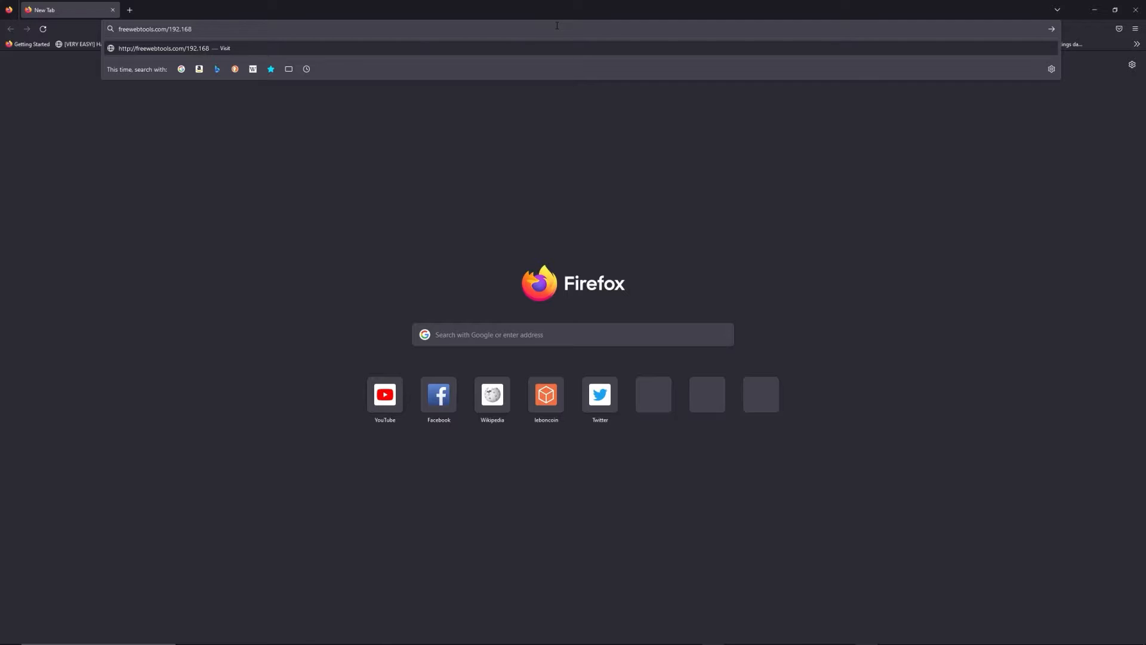
mouse_move(722, 4)
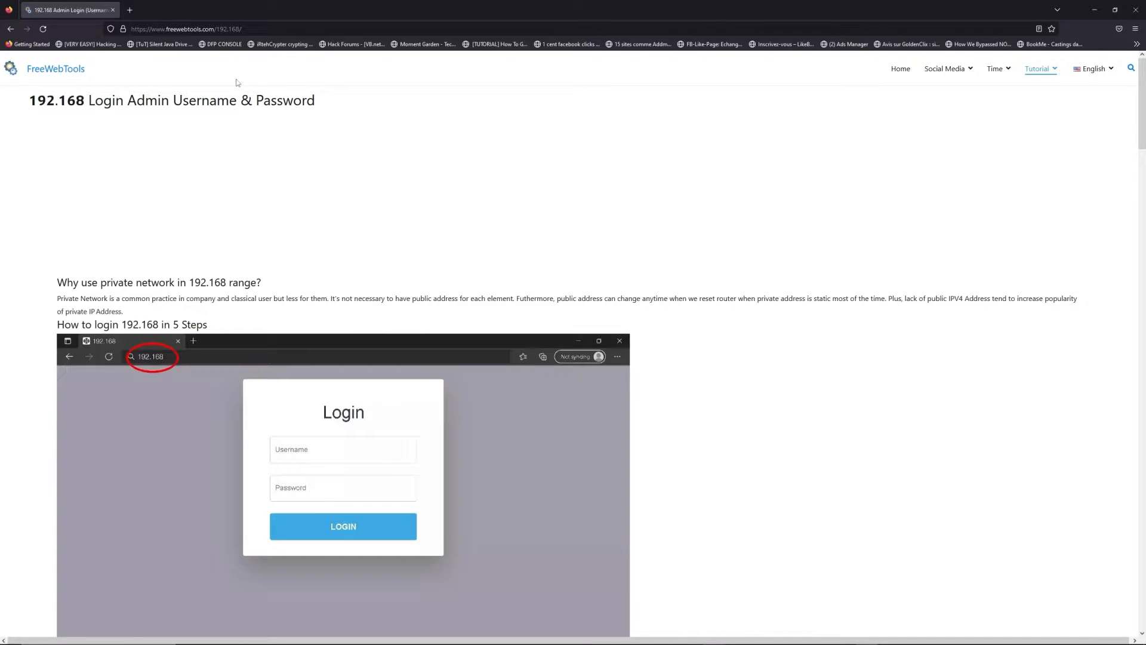
scroll(down, 3)
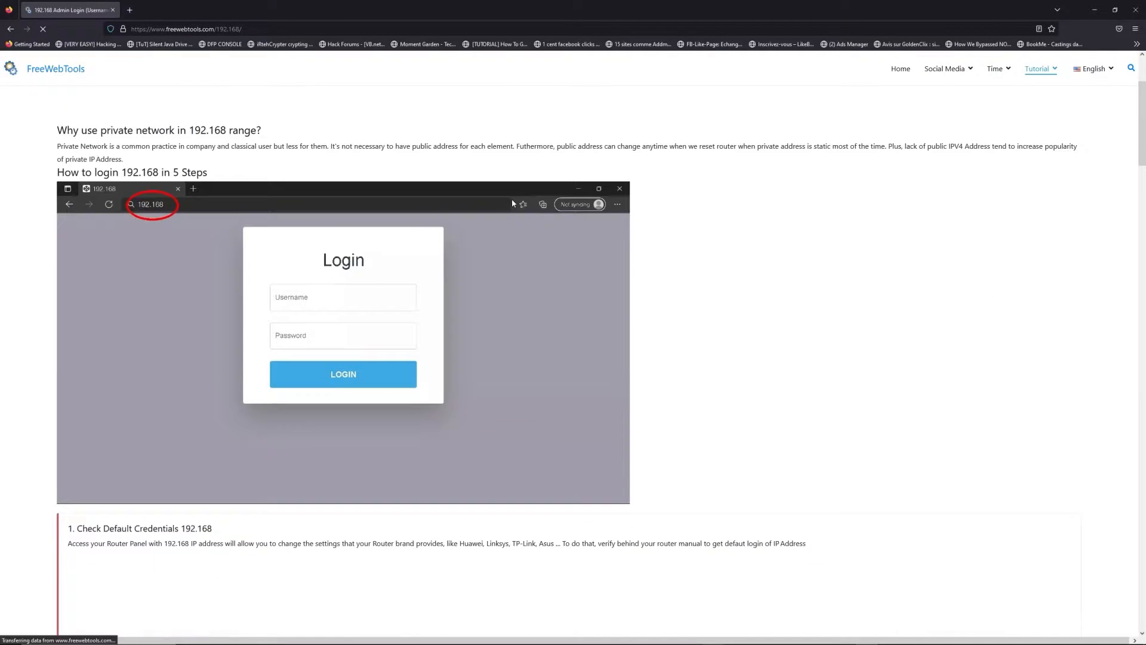
scroll(down, 3)
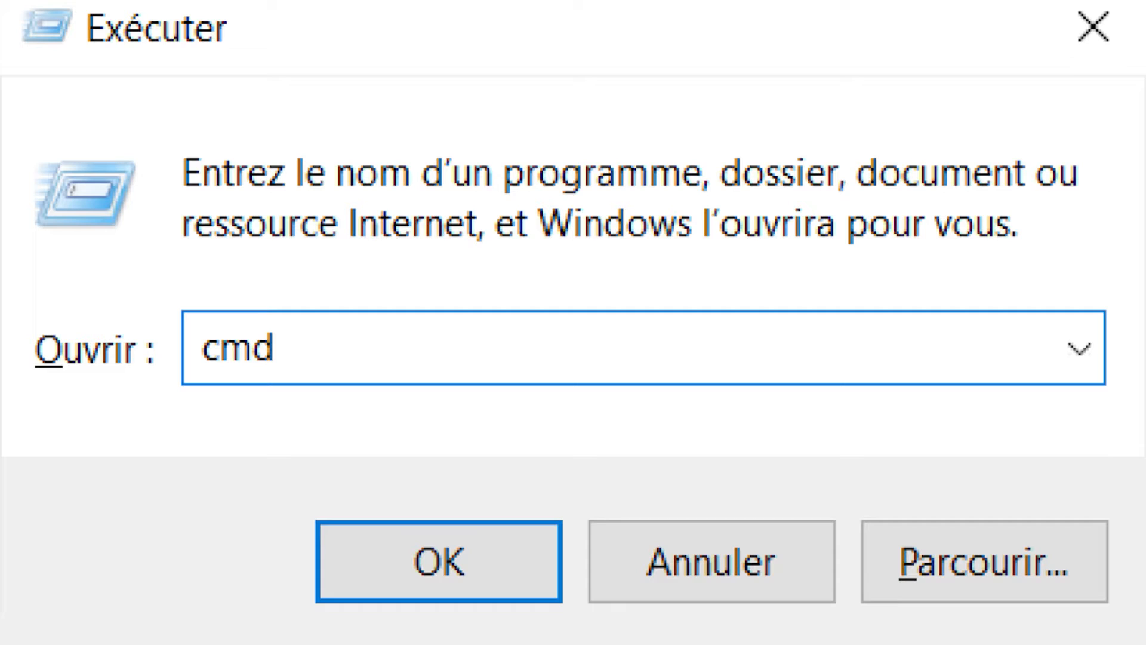
click(438, 561)
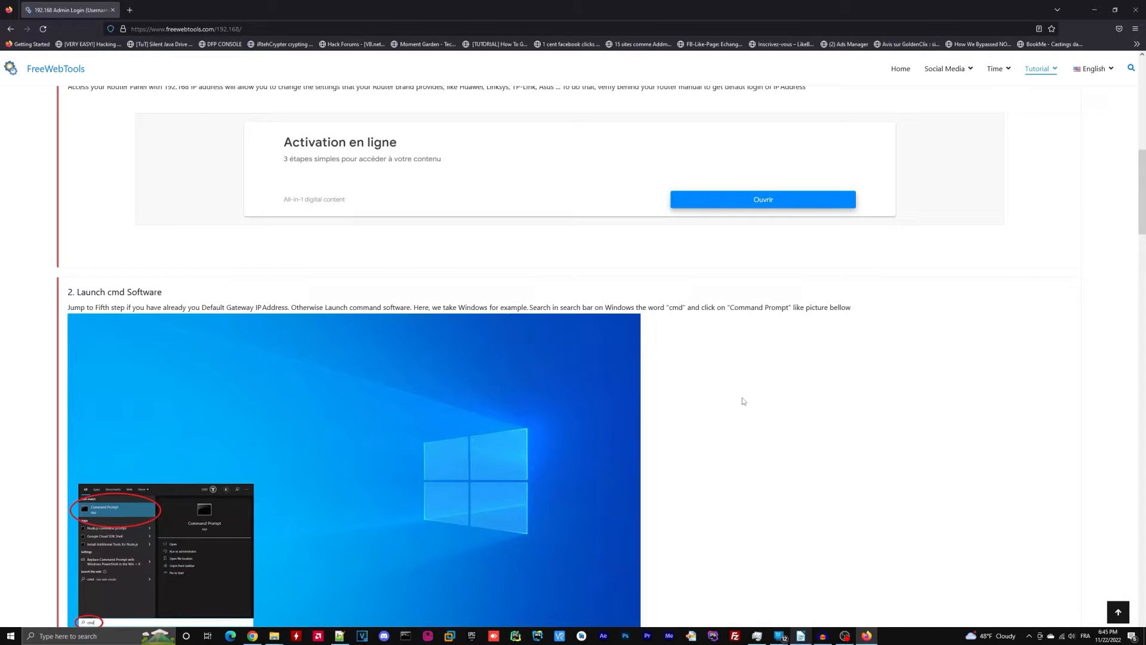
- Filter the router username and password list by searching 192.168.1.1
scroll(down, 3)
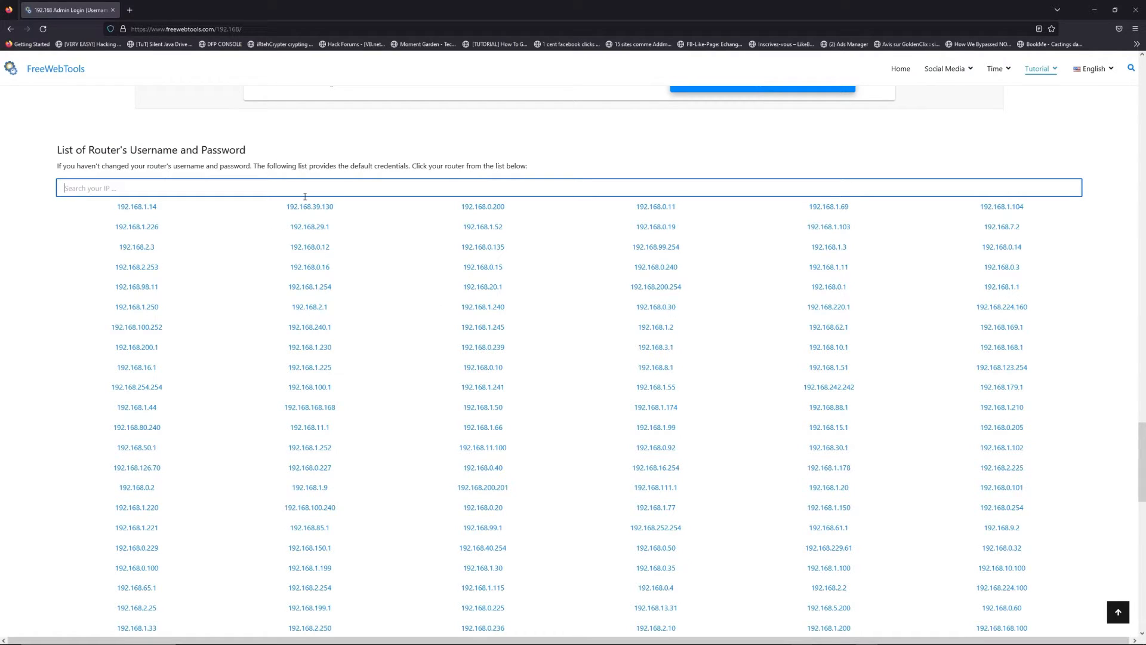
text(192.168.1.1)
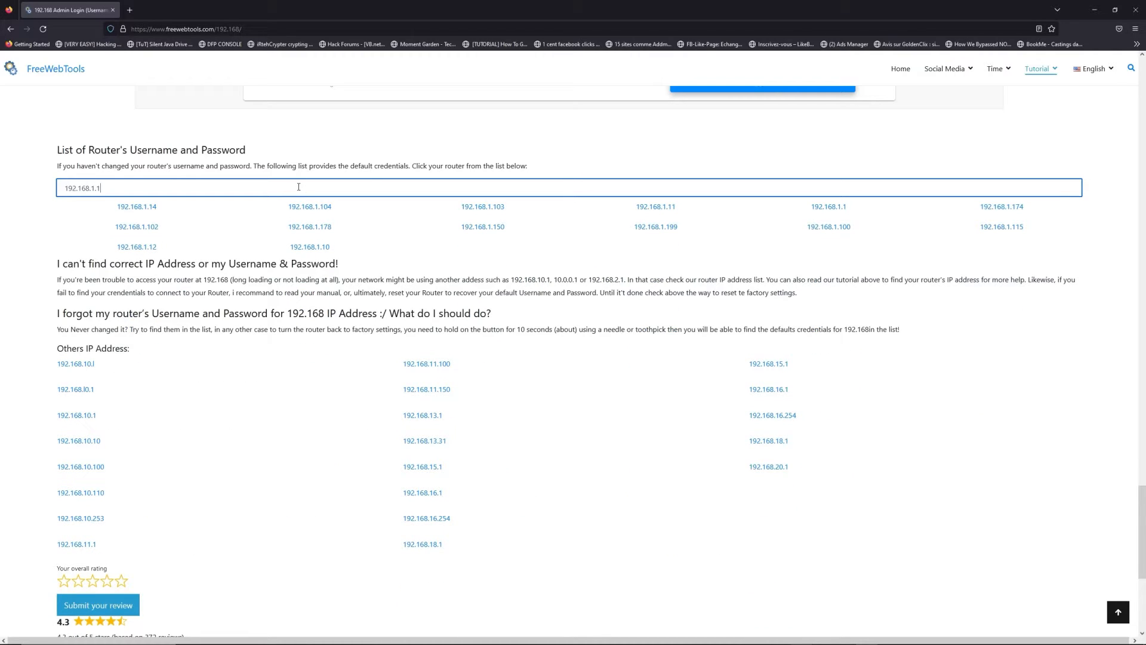
mouse_move(904, 210)
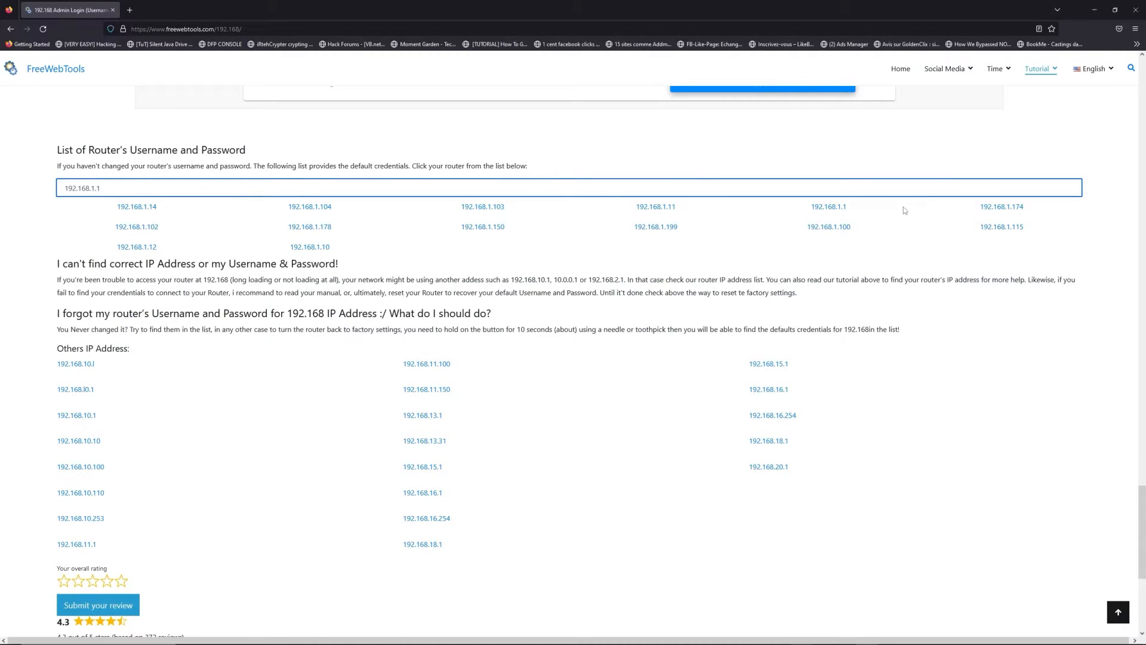
- Browse the 192.168.1.1 default credentials page, then load the router login at 192.168.1.1
click(828, 206)
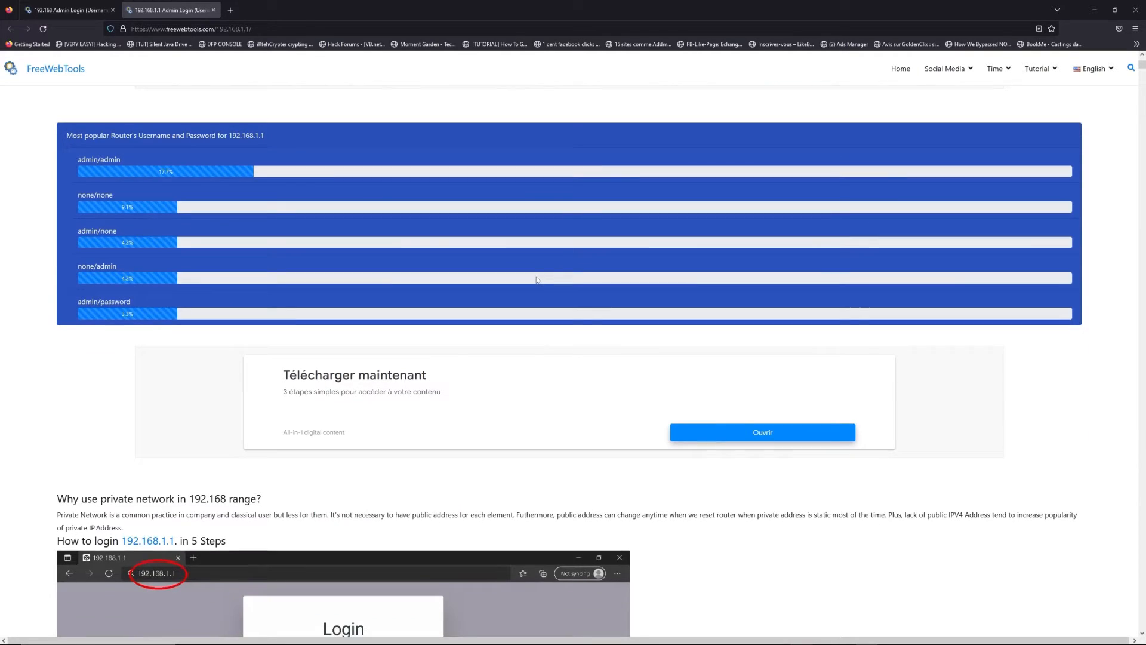
scroll(down, 3)
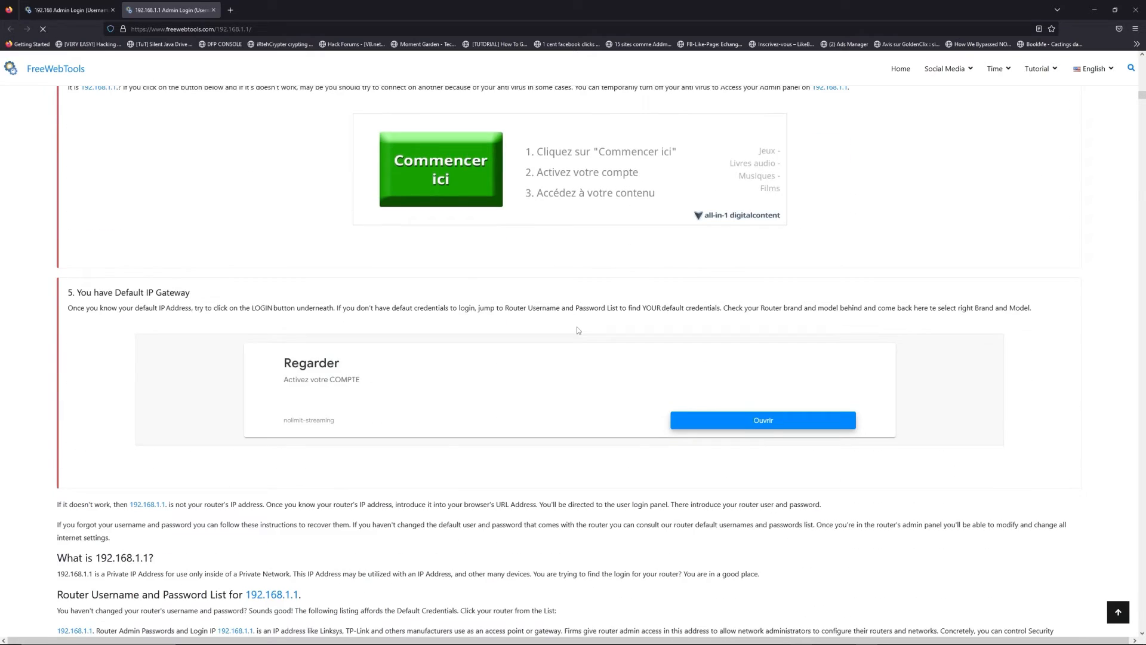
scroll(down, 3)
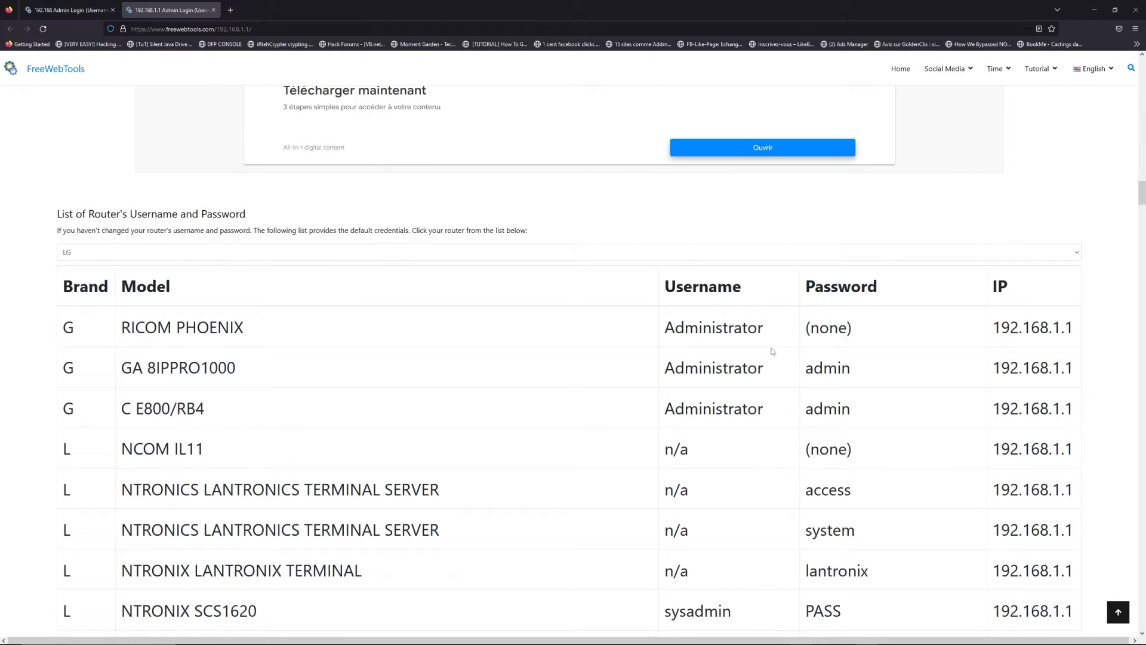
scroll(down, 3)
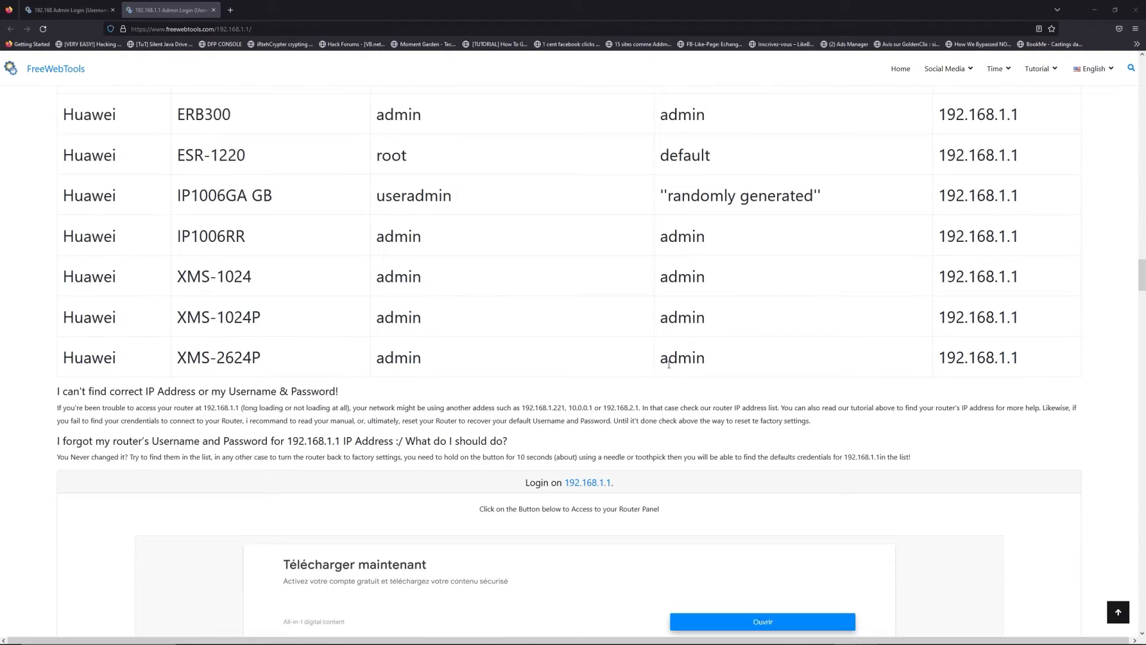
scroll(down, 3)
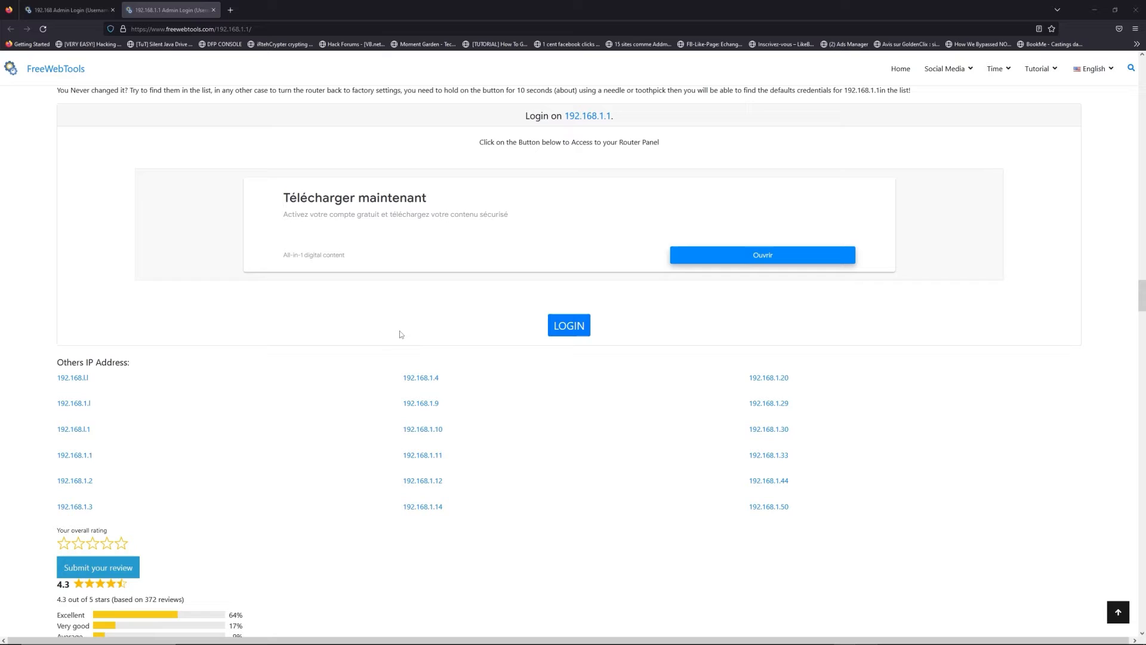
mouse_move(569, 325)
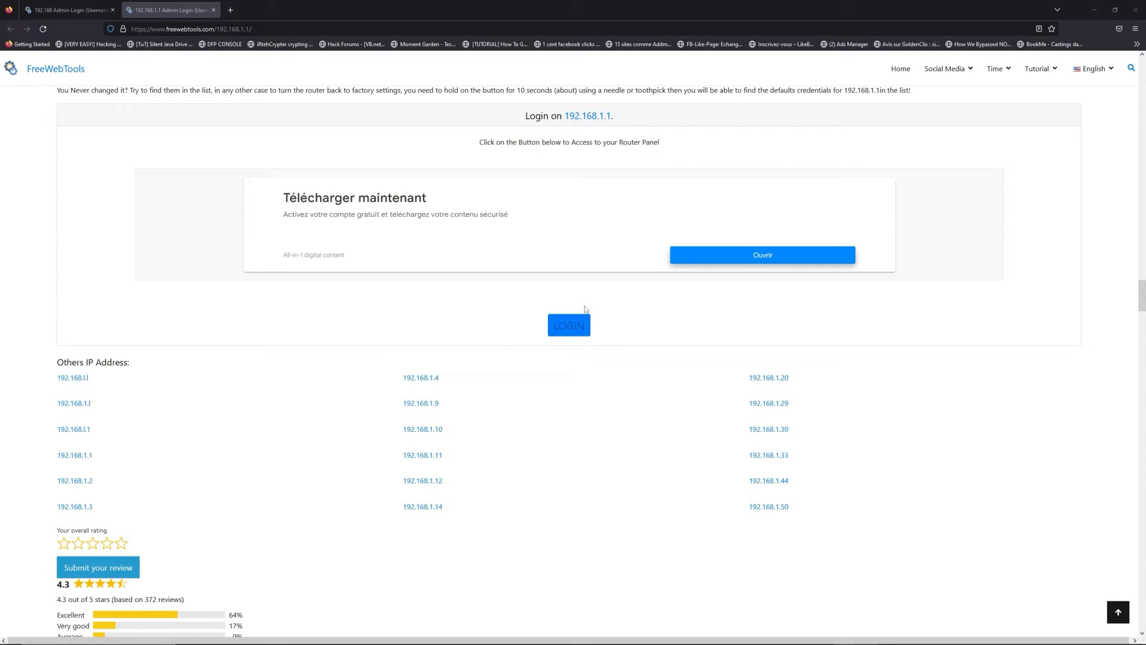
click(569, 325)
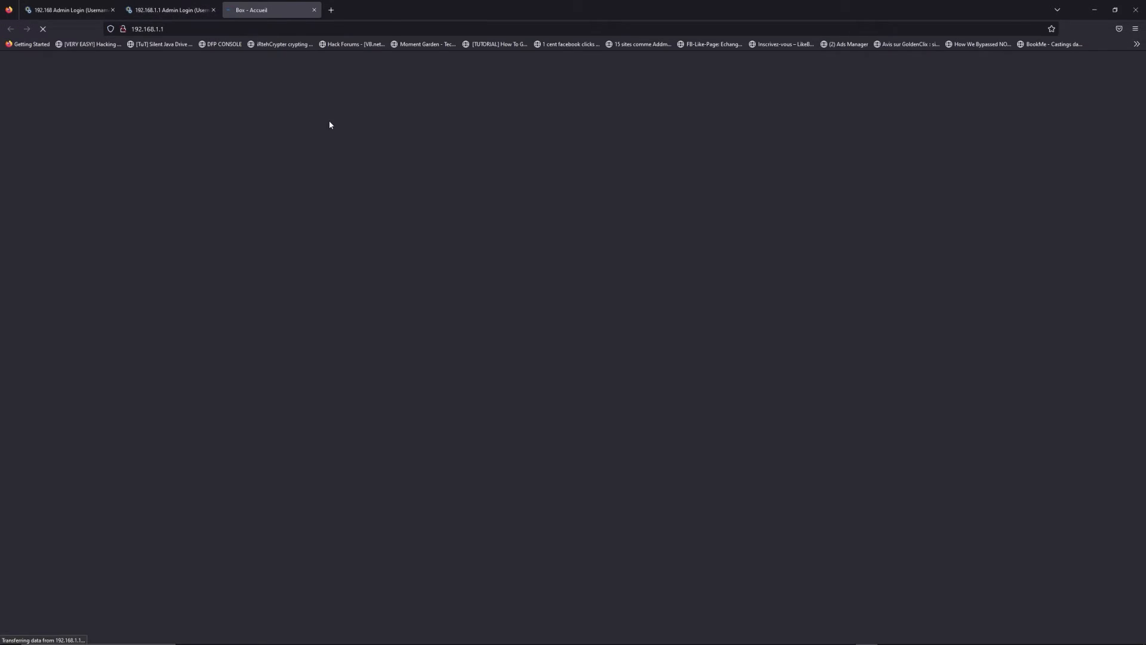